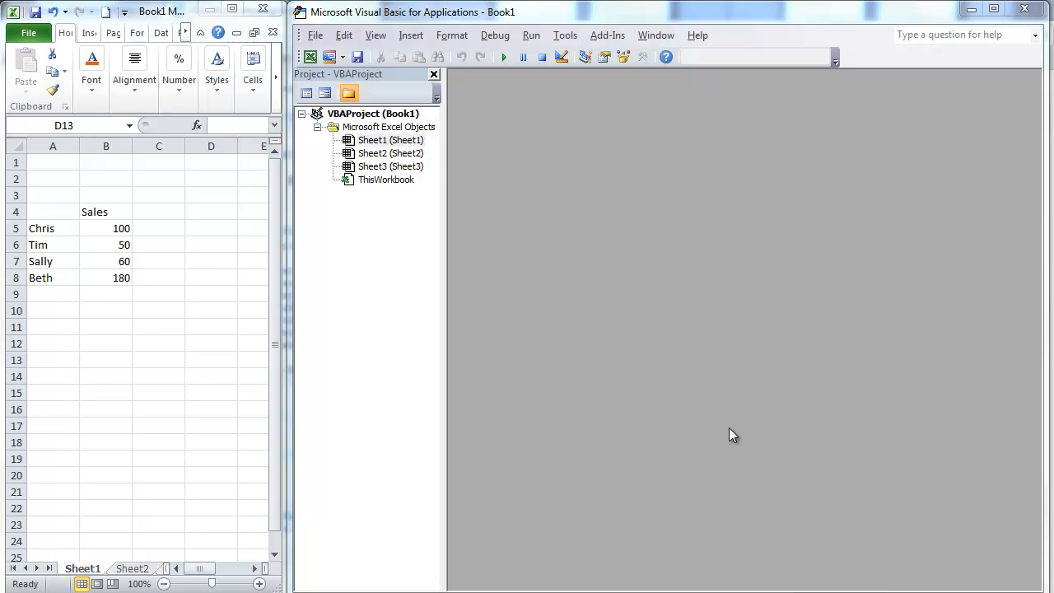
mouse_move(262, 270)
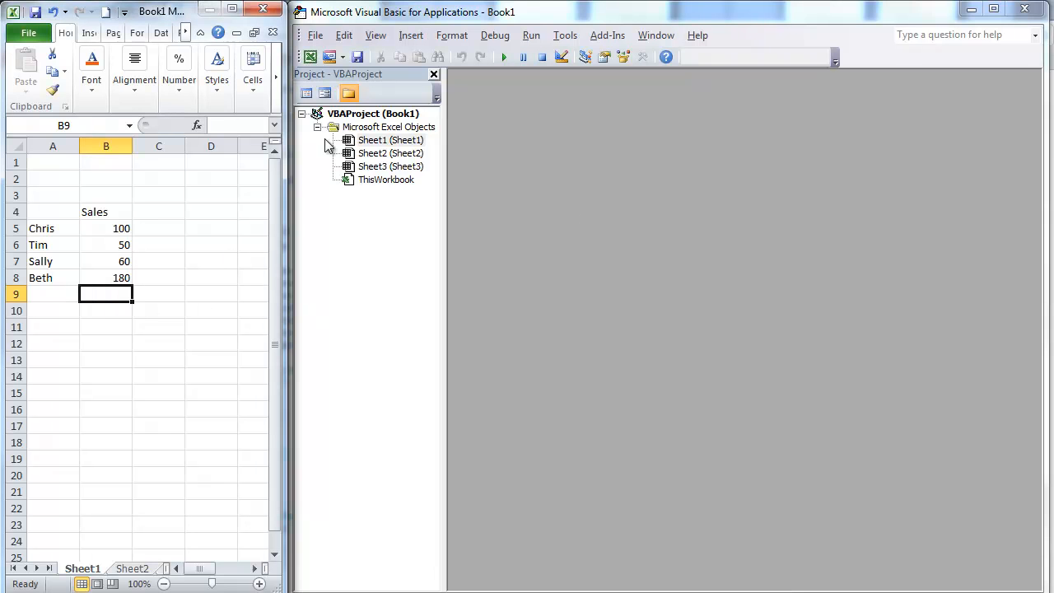
mouse_move(228, 285)
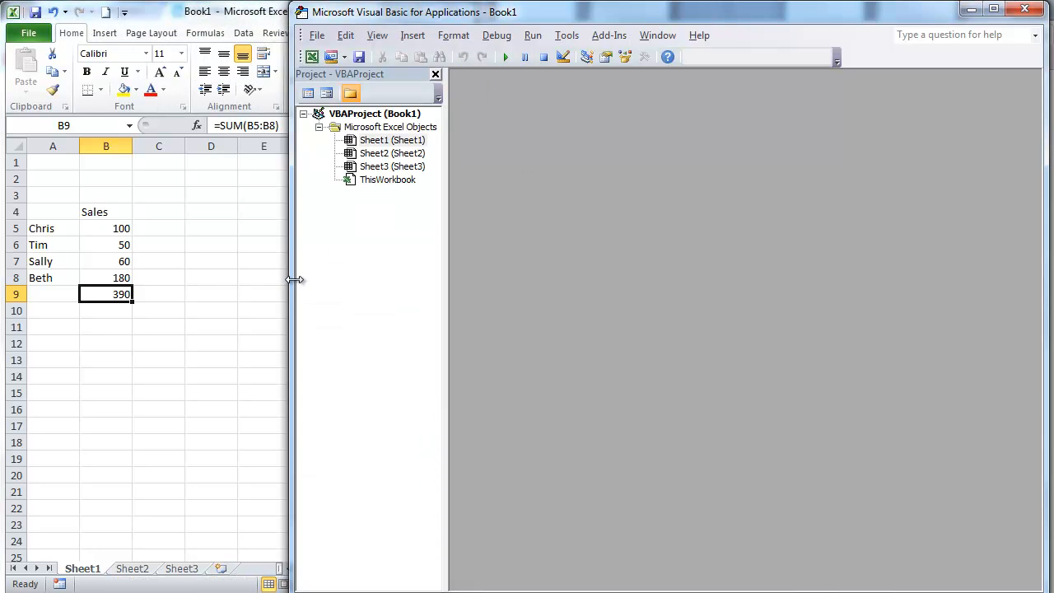
Step: Widen the workbook window beside the code editor and show the View menu's pane list
left_click_drag(295, 280, 479, 266)
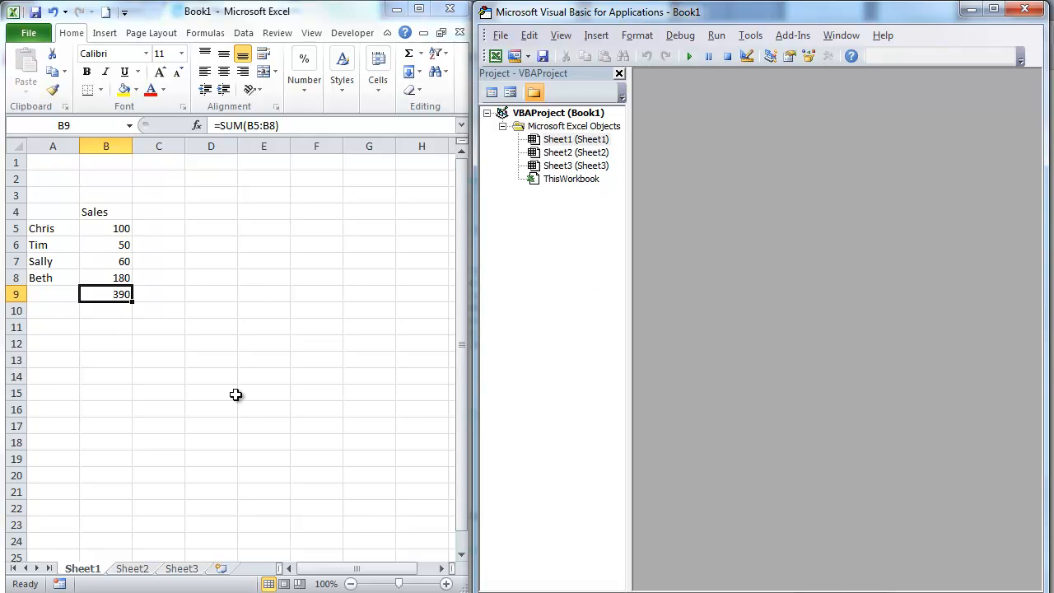
mouse_move(598, 242)
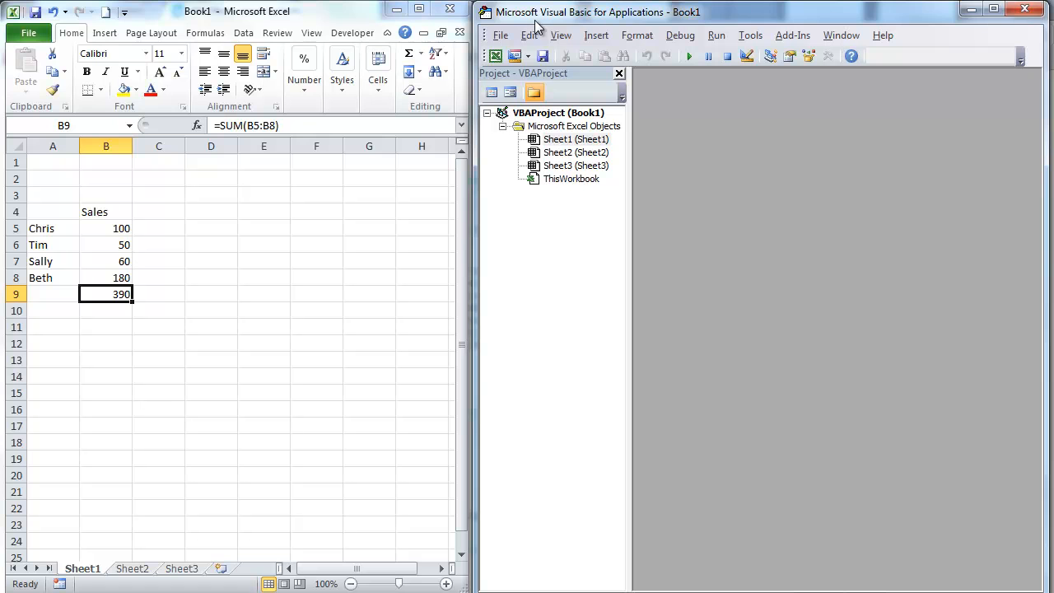
mouse_move(562, 36)
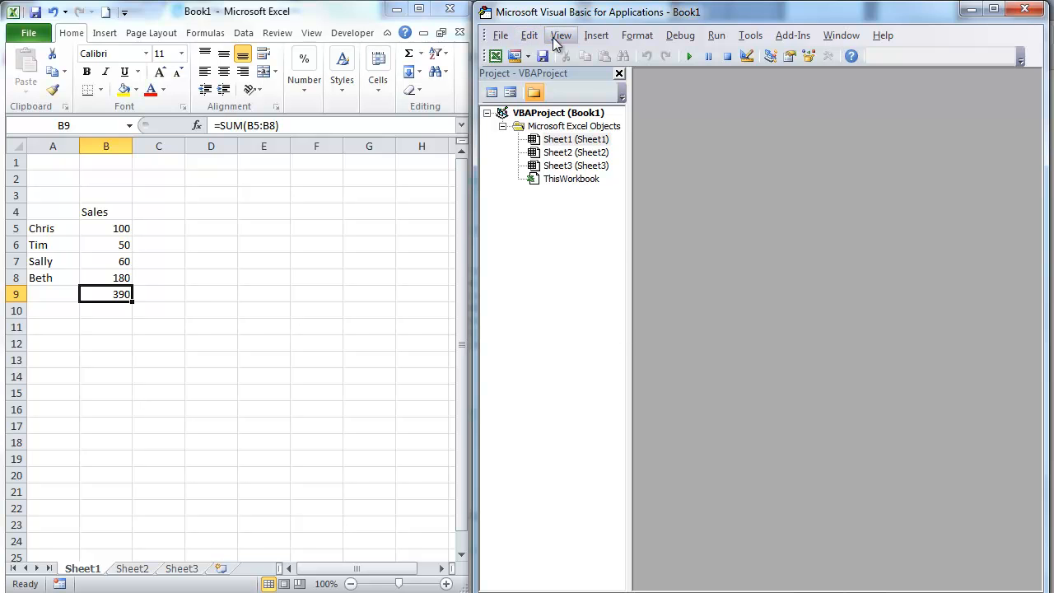
left_click(560, 35)
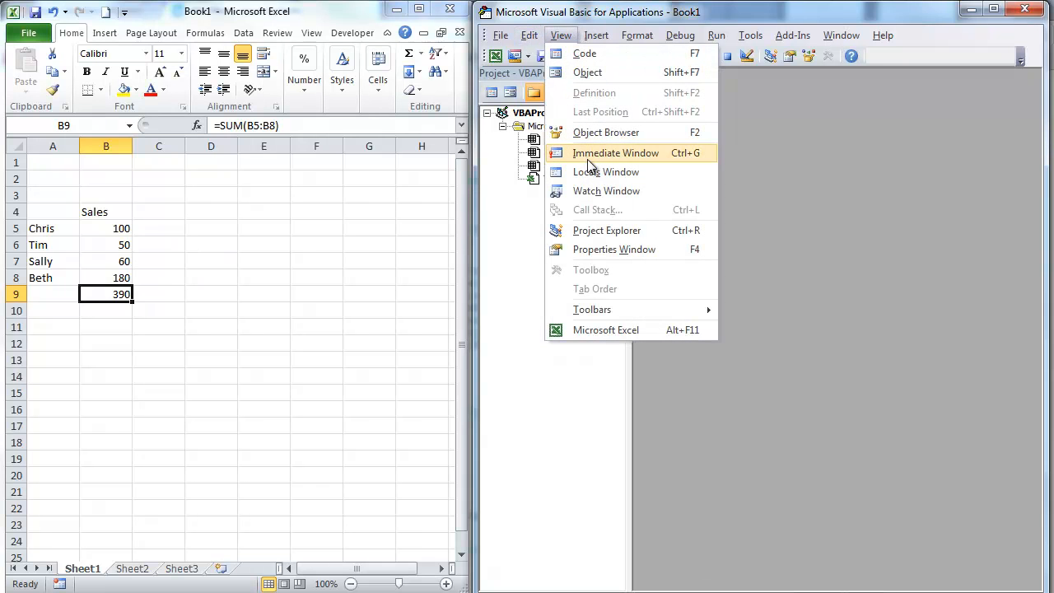
Step: Open the Immediate window and type ?activecell.Formula to query B9's formula
left_click(615, 153)
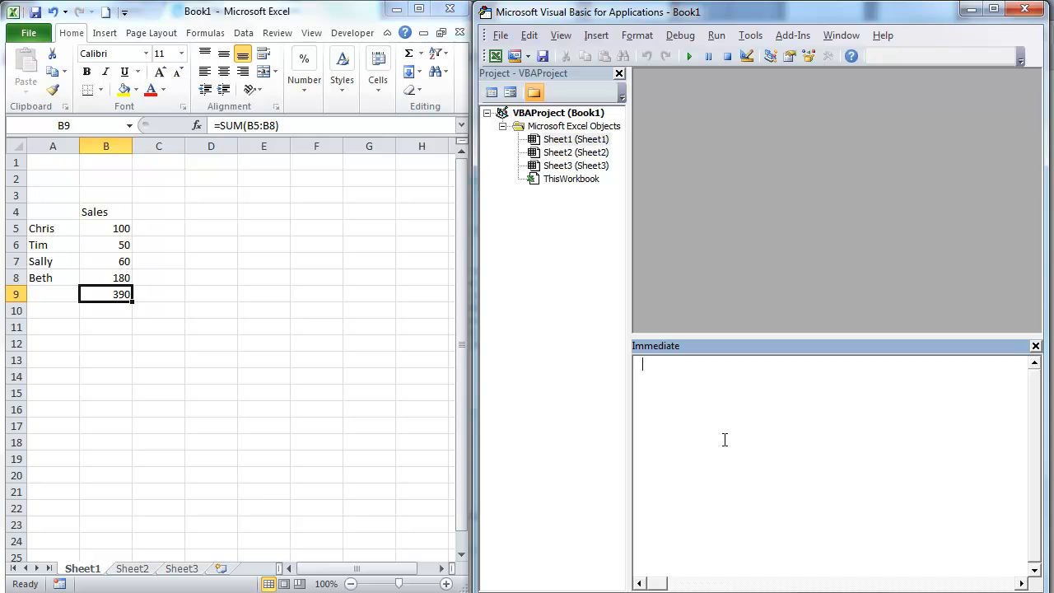
type("?")
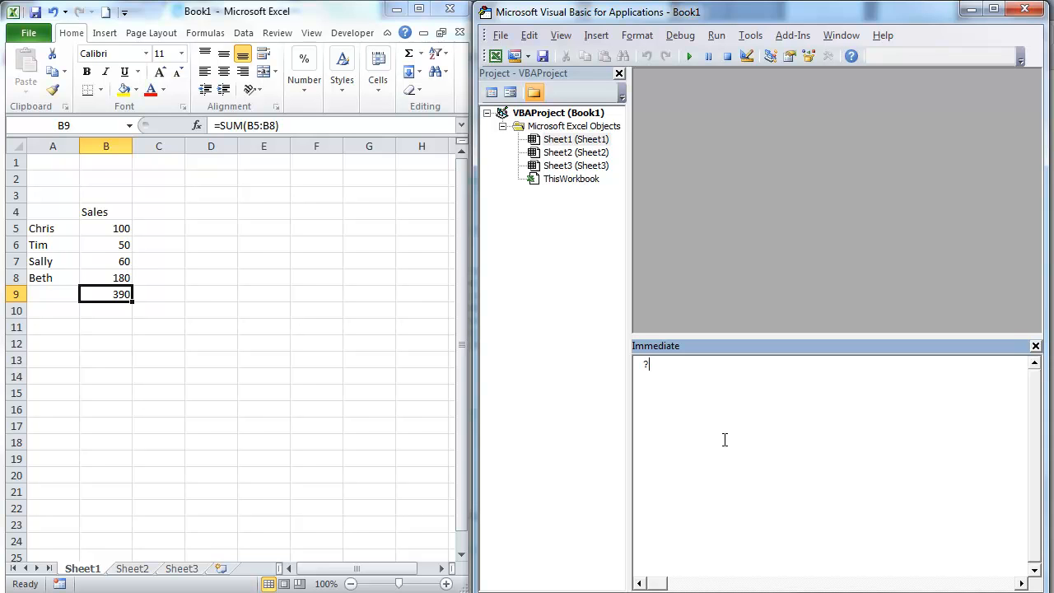
type("activ")
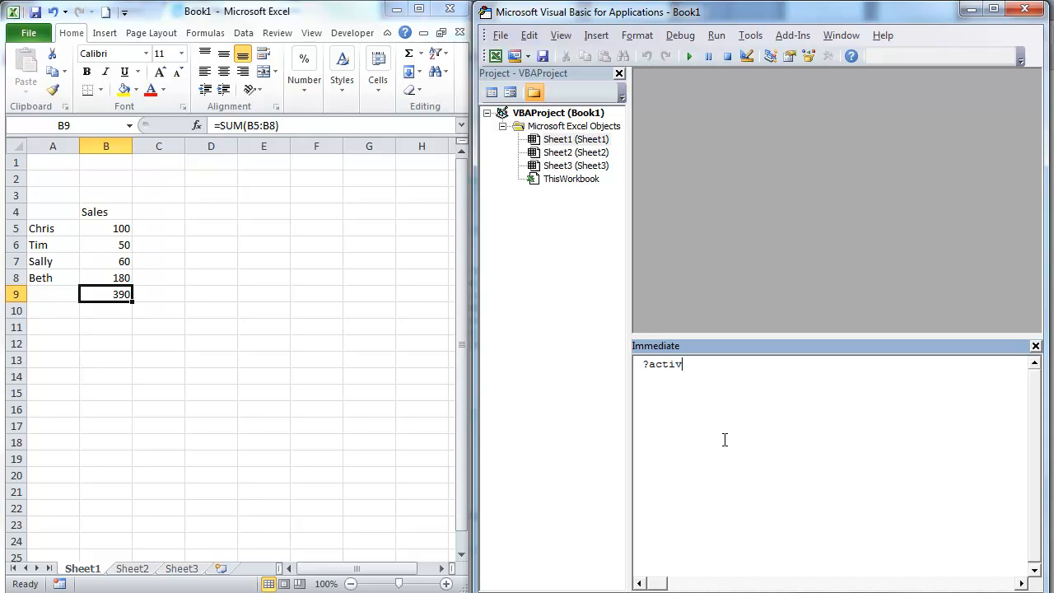
type("ecel")
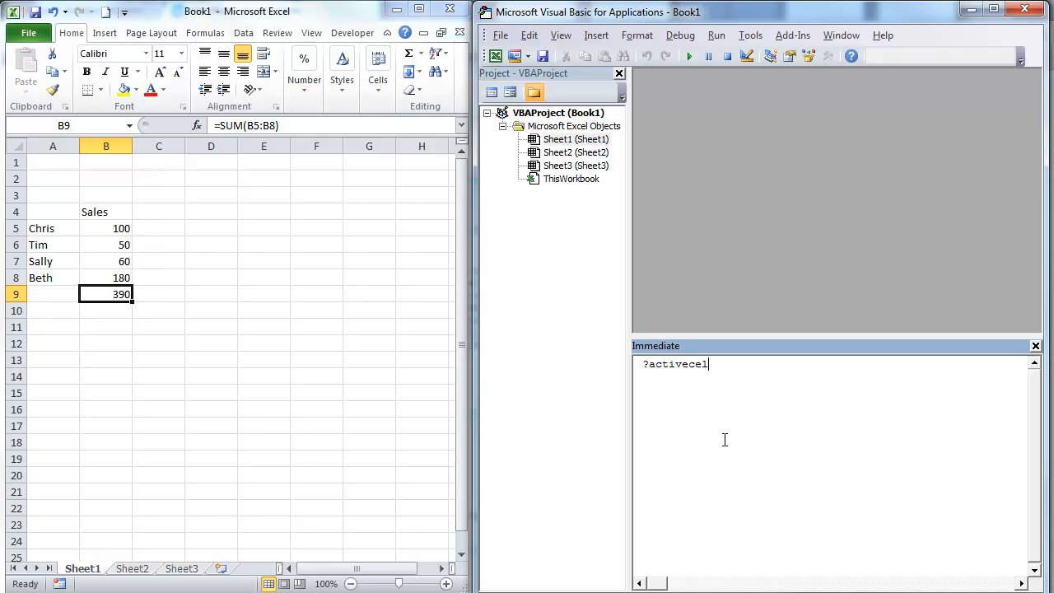
type(".for")
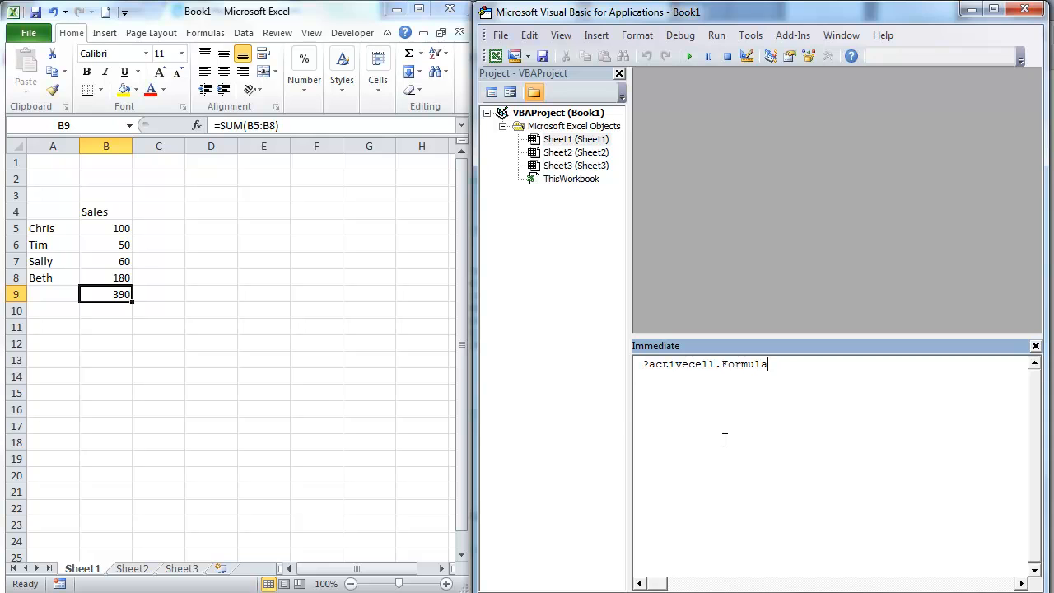
mouse_move(685, 414)
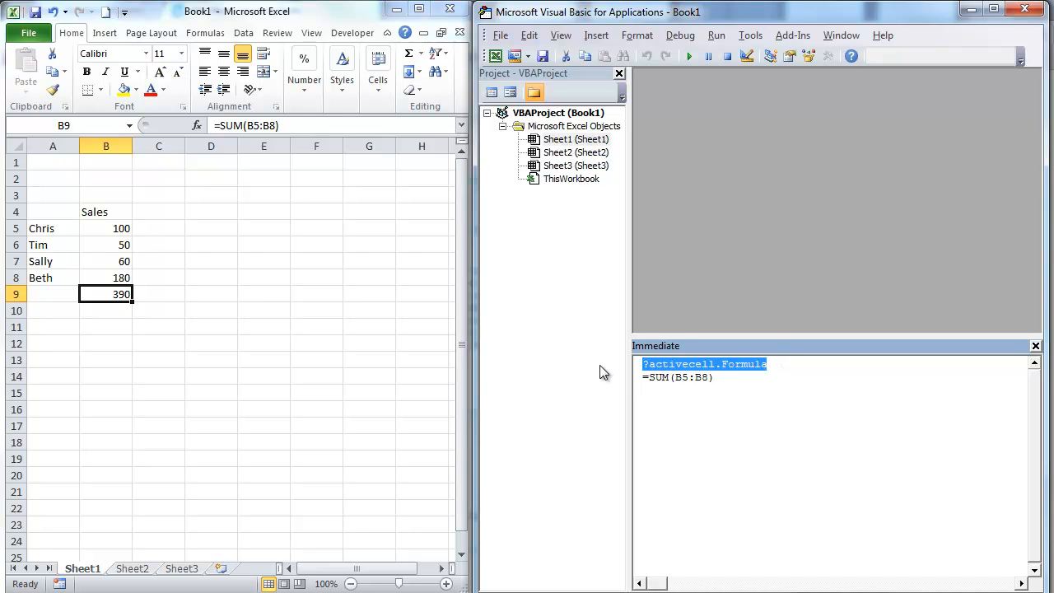
Step: Query ?activecell.FormulaR1C1 in the Immediate window, returning =SUM(R[-4]C:R[-1]C)
type("?activecell.Formula")
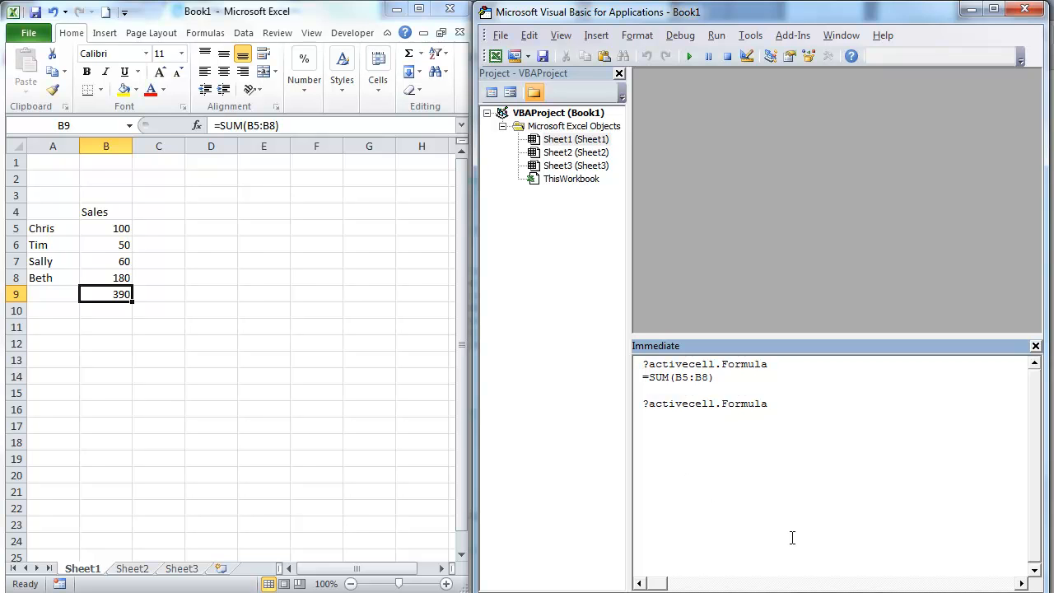
type(".")
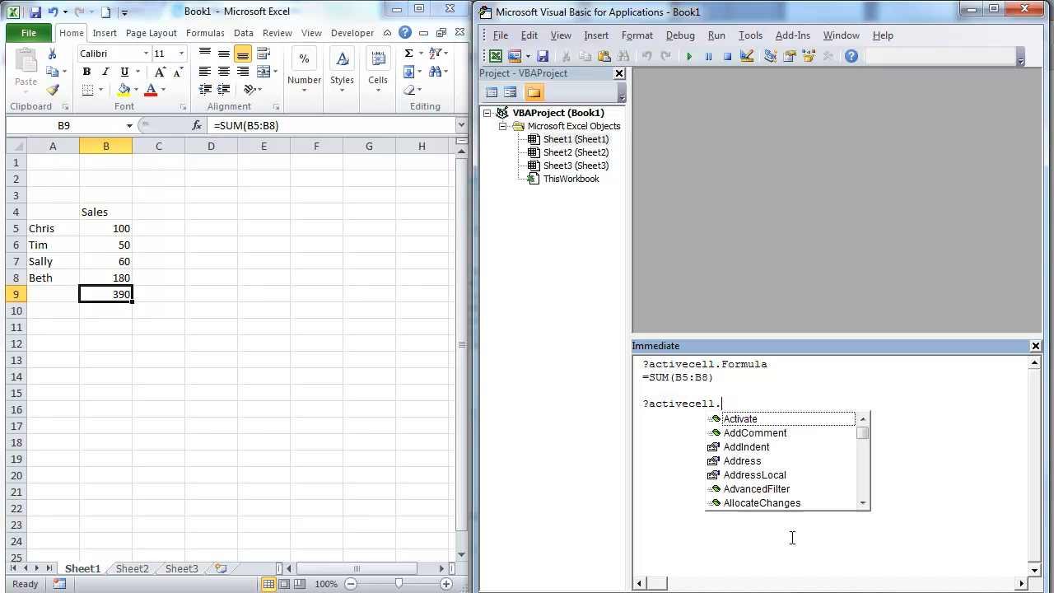
type("for")
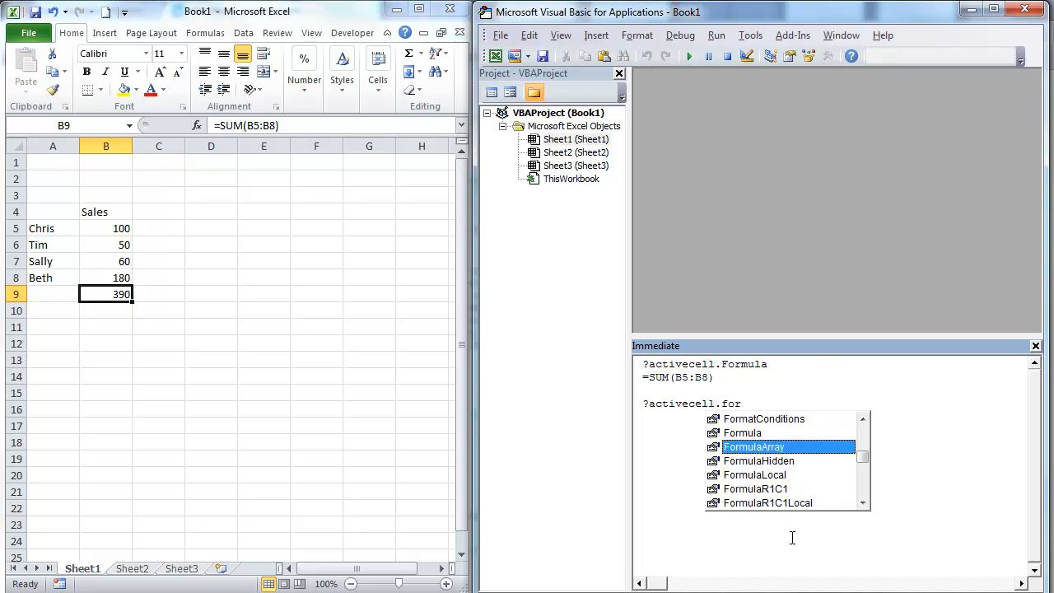
type("FormulaR1C1")
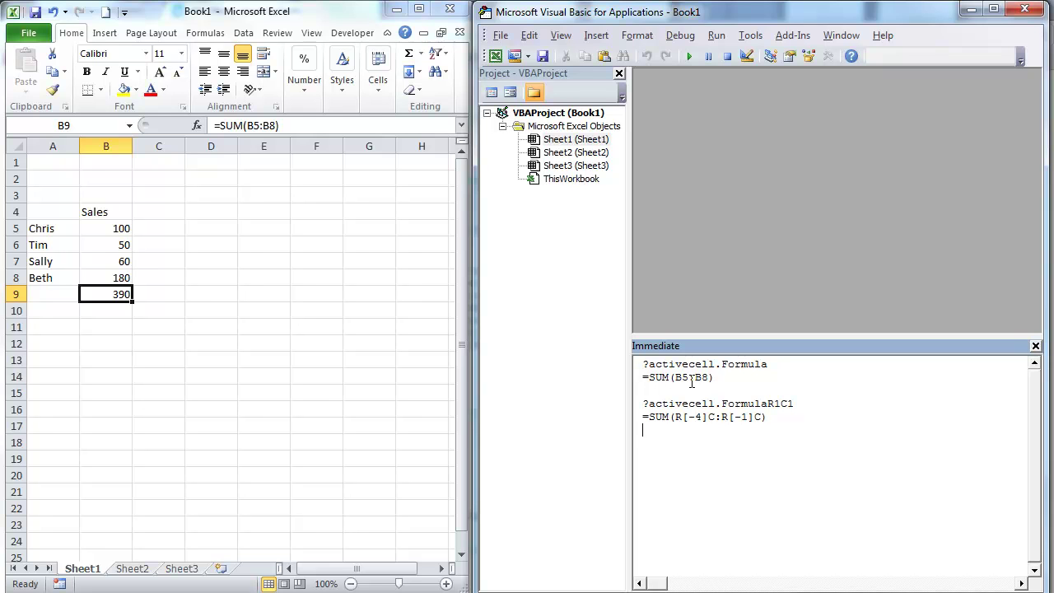
mouse_move(693, 383)
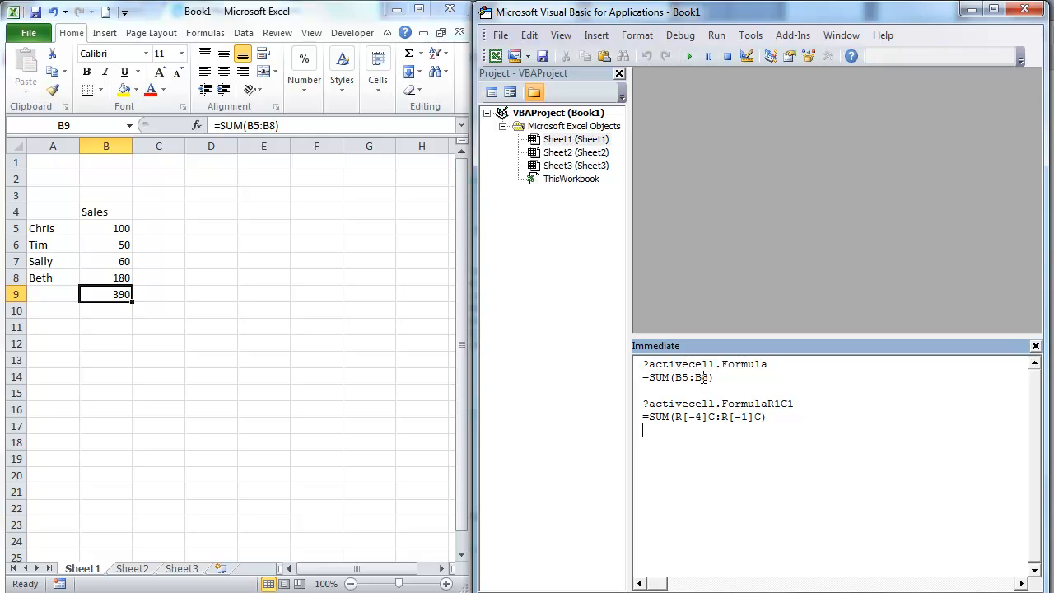
mouse_move(700, 425)
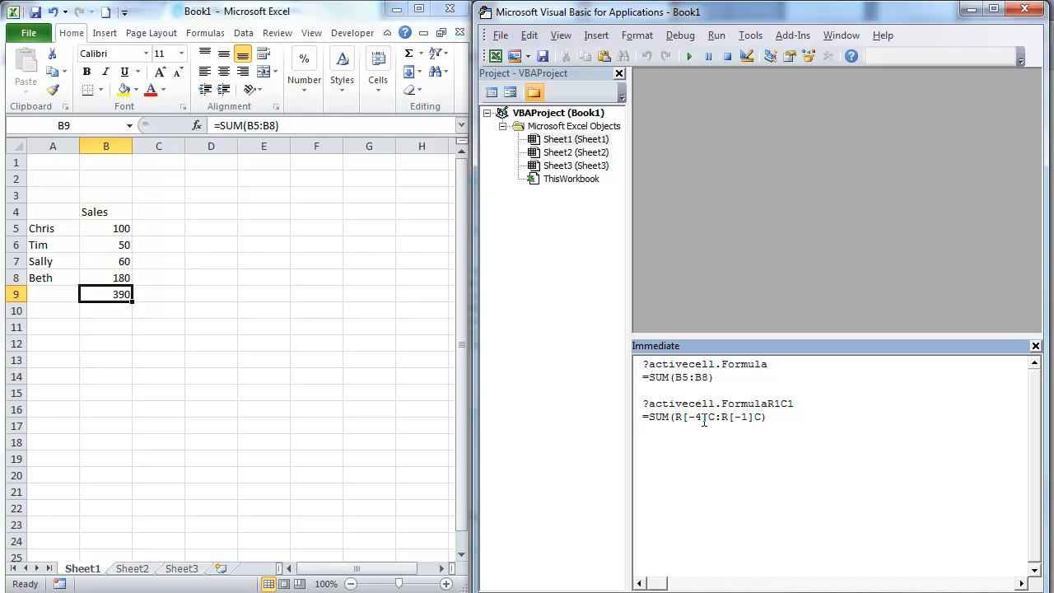
mouse_move(698, 425)
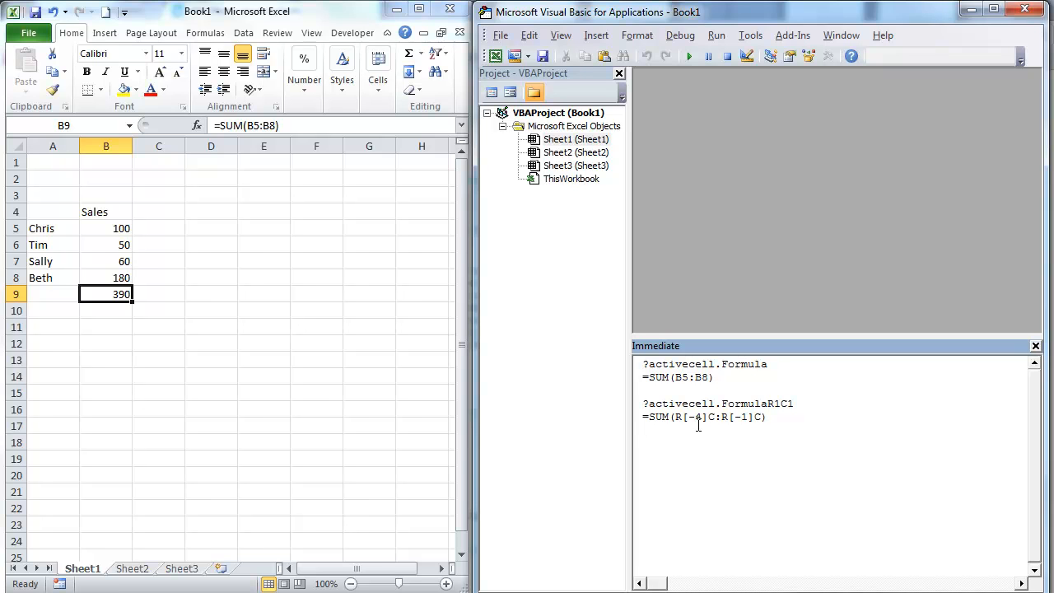
mouse_move(744, 420)
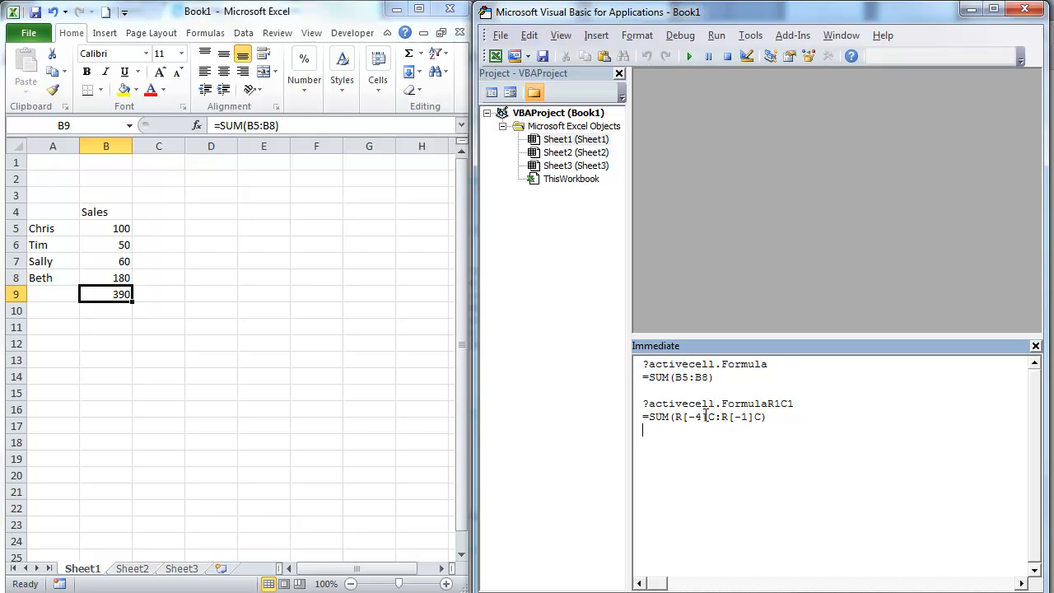
mouse_move(809, 468)
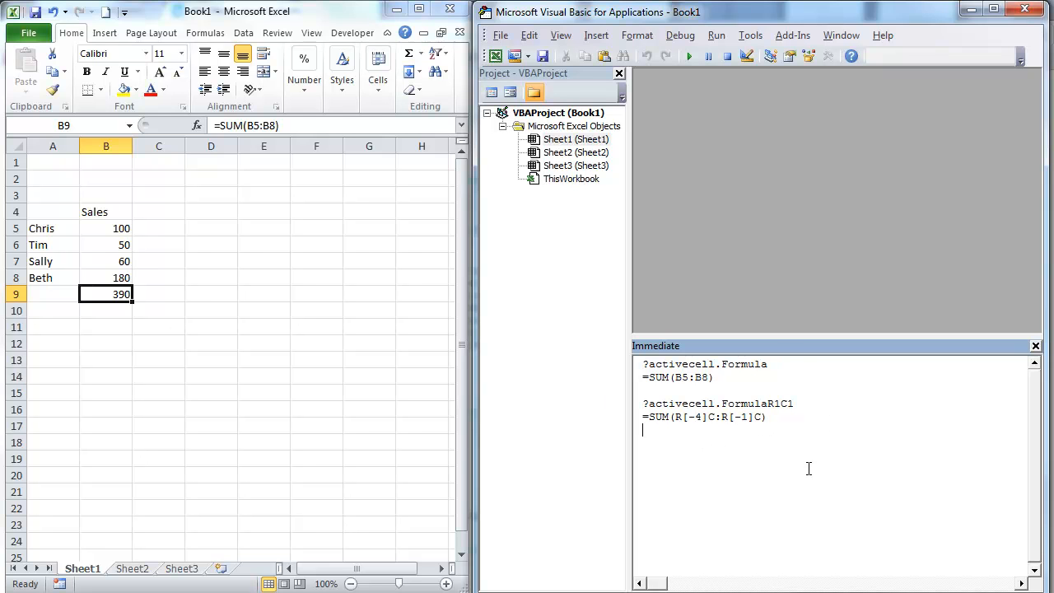
mouse_move(688, 196)
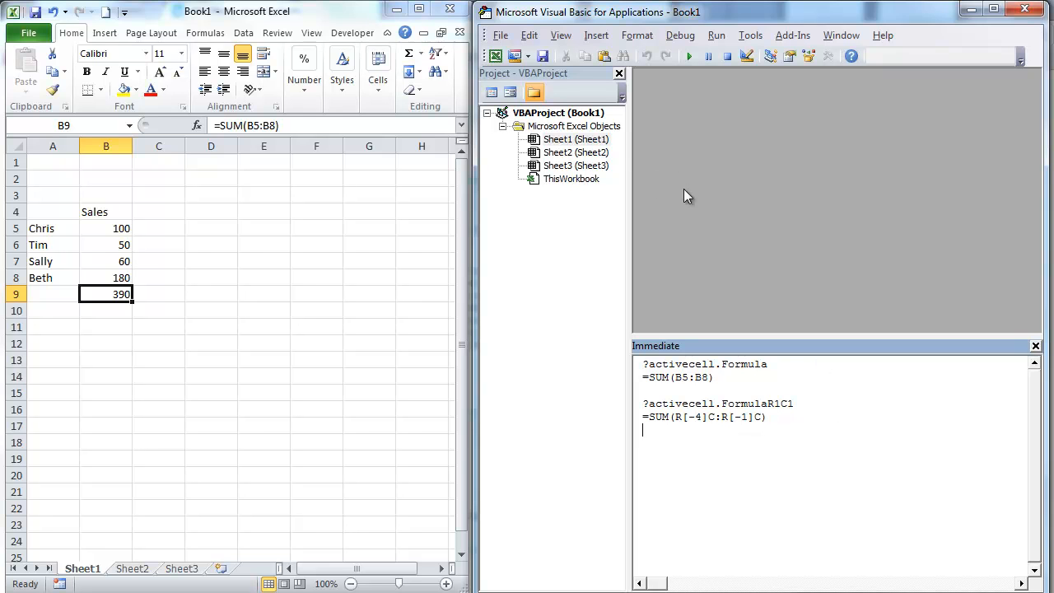
mouse_move(618, 86)
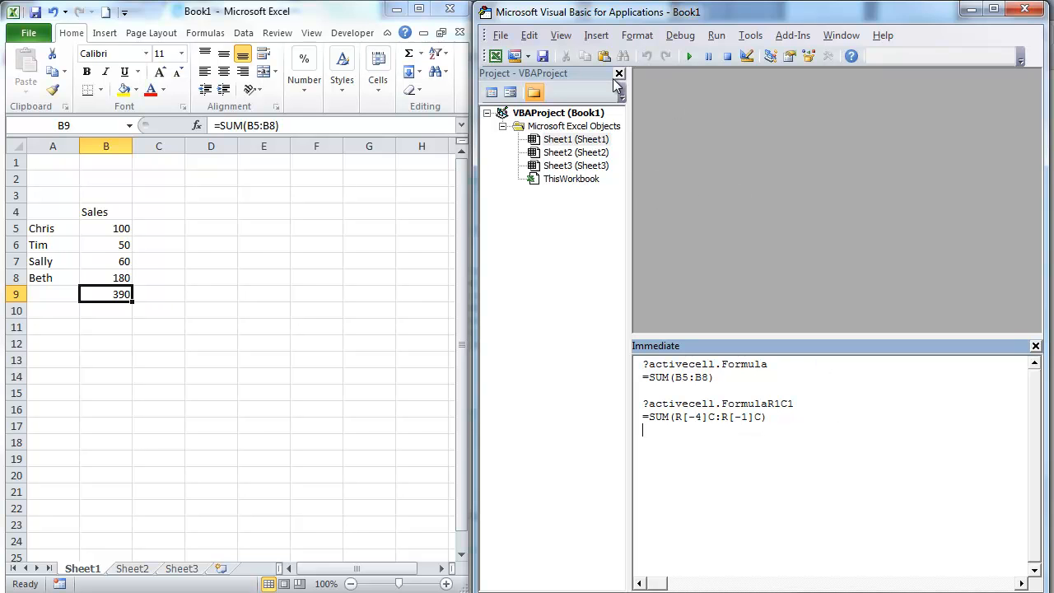
Step: Insert a new module and type 'sub fillFormula' to create an empty procedure
left_click(522, 56)
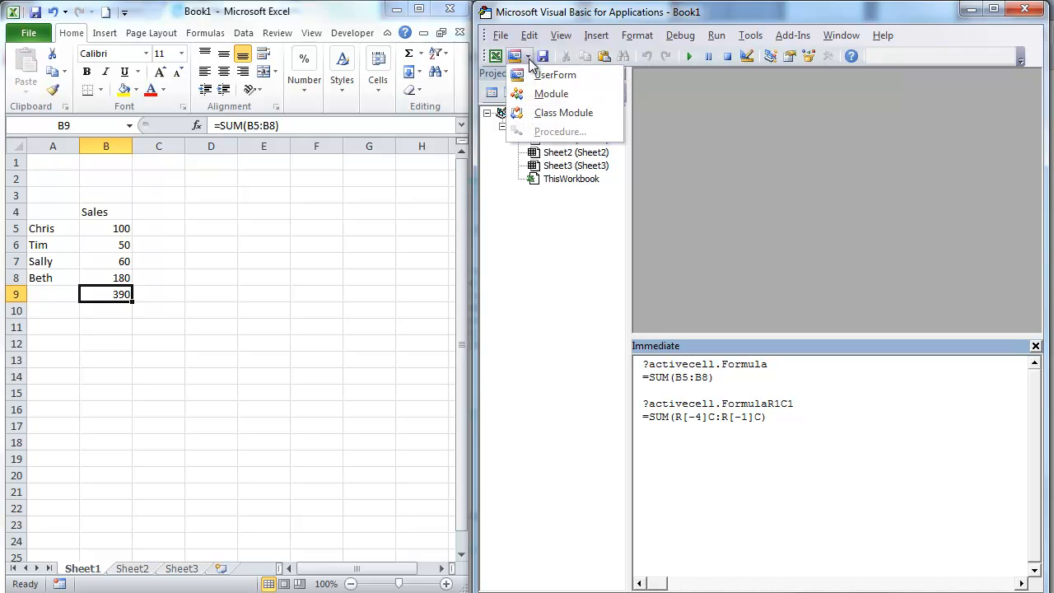
left_click(551, 93)
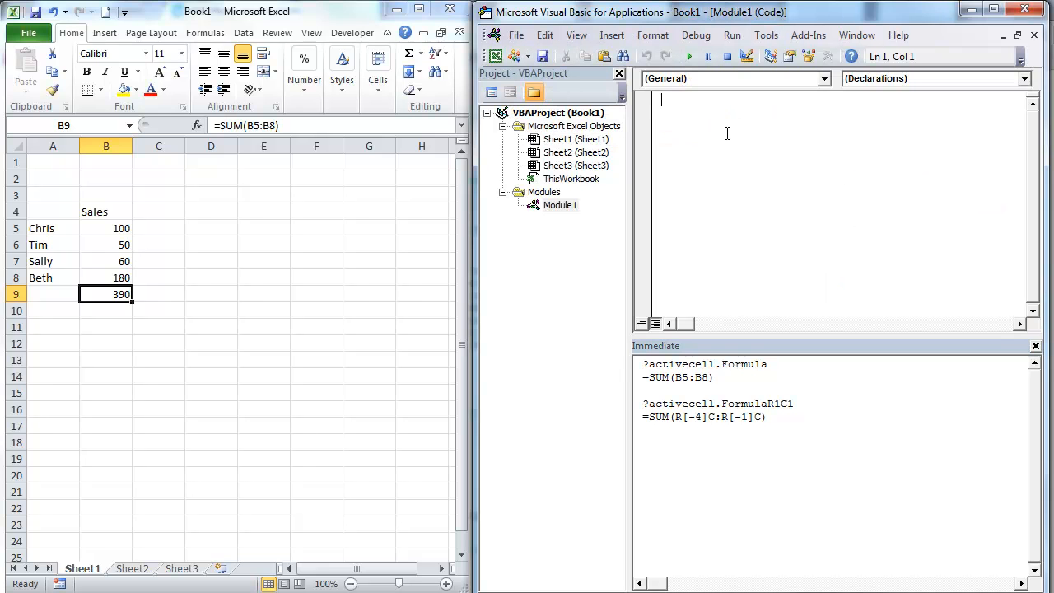
type("sub")
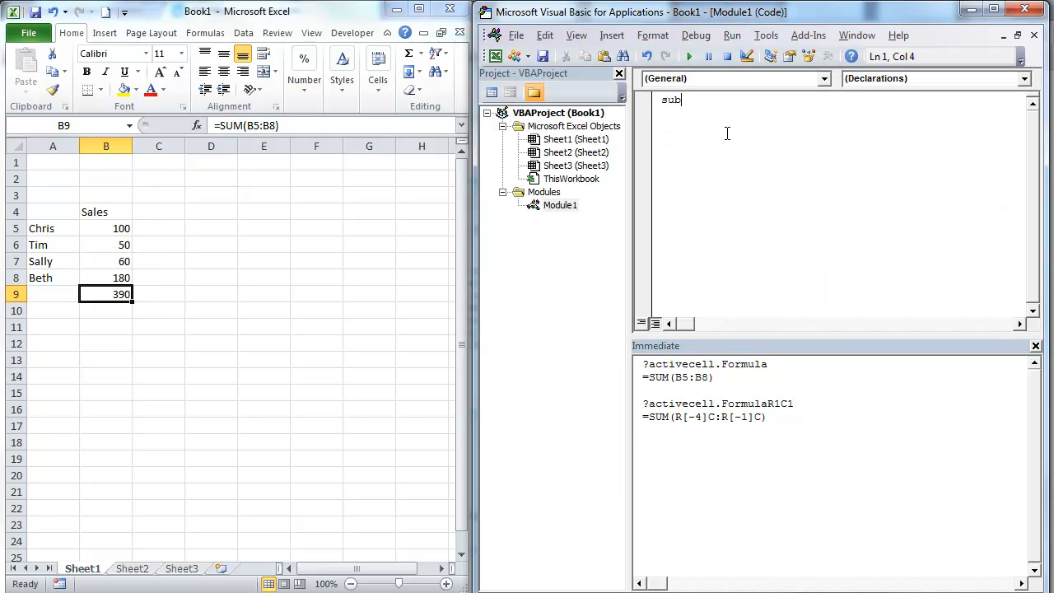
key("space")
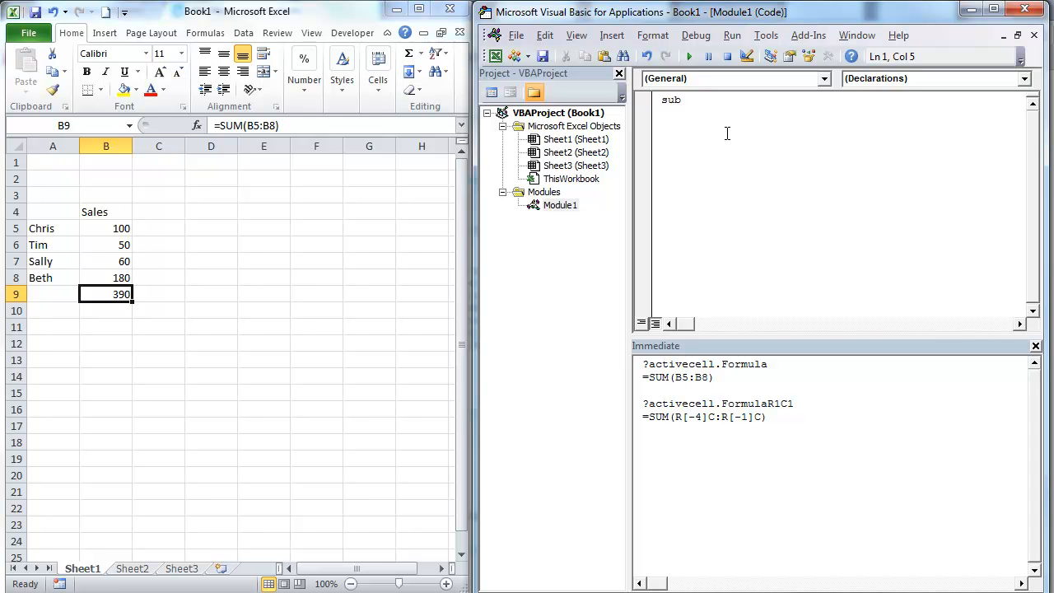
type("fil")
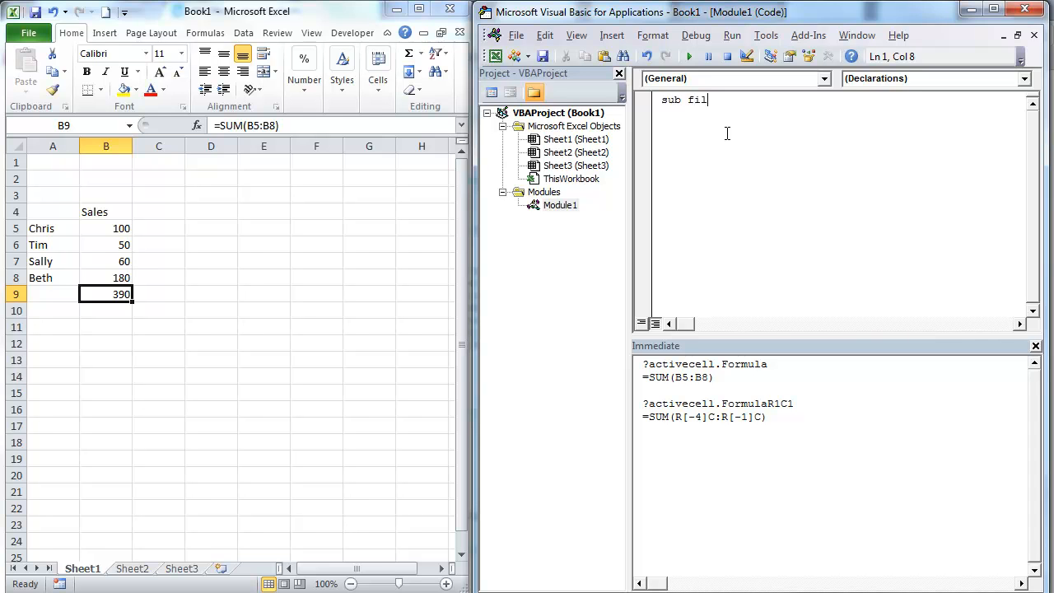
type("lFormula(")
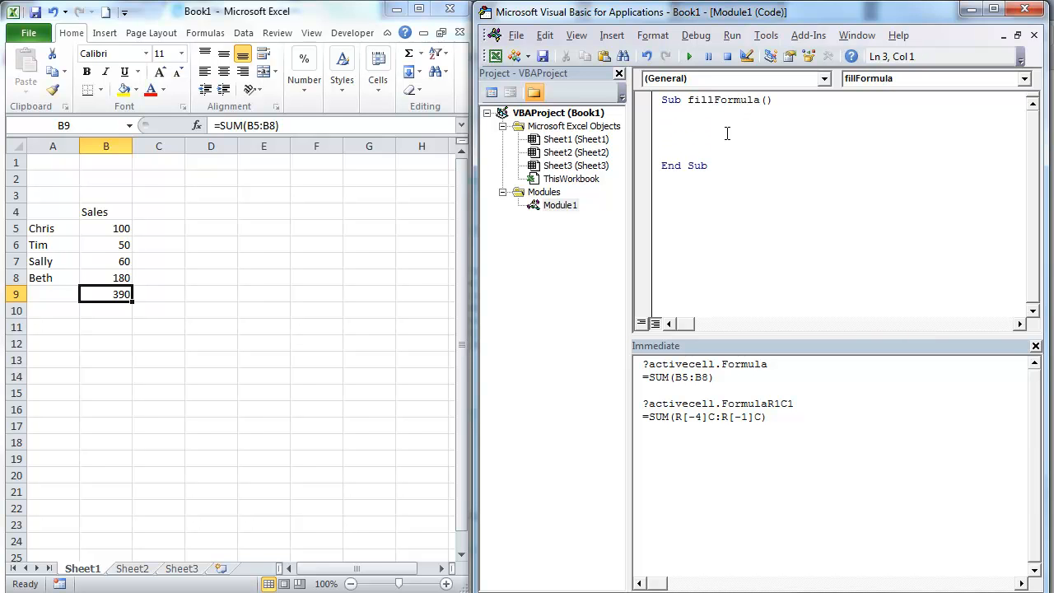
Step: Type Range("B9") = and paste the =SUM(R[-4]C:R[-1]C) formula from the Immediate window
type("ra")
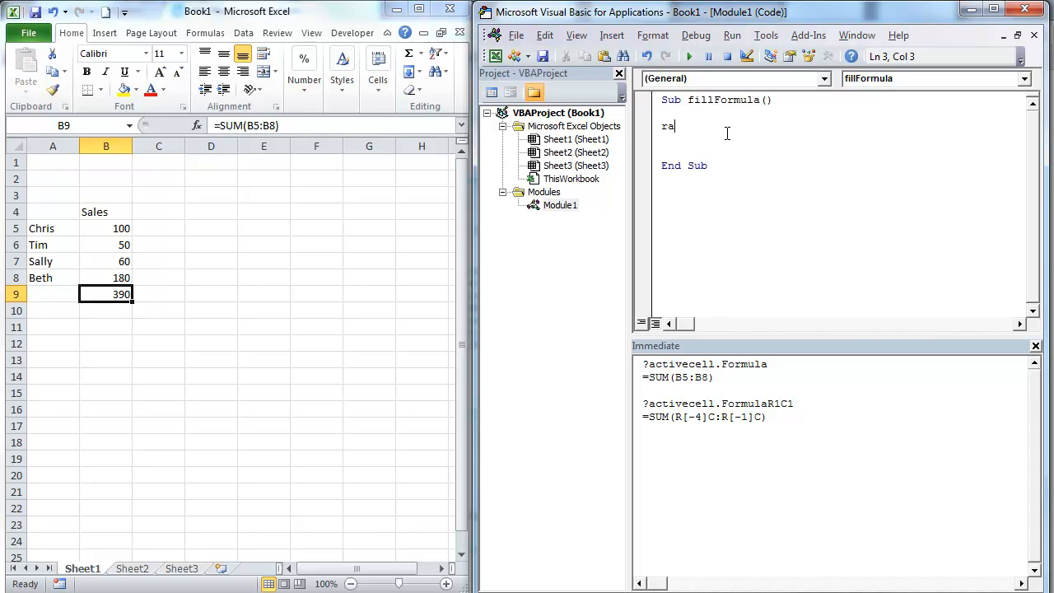
type("nge")
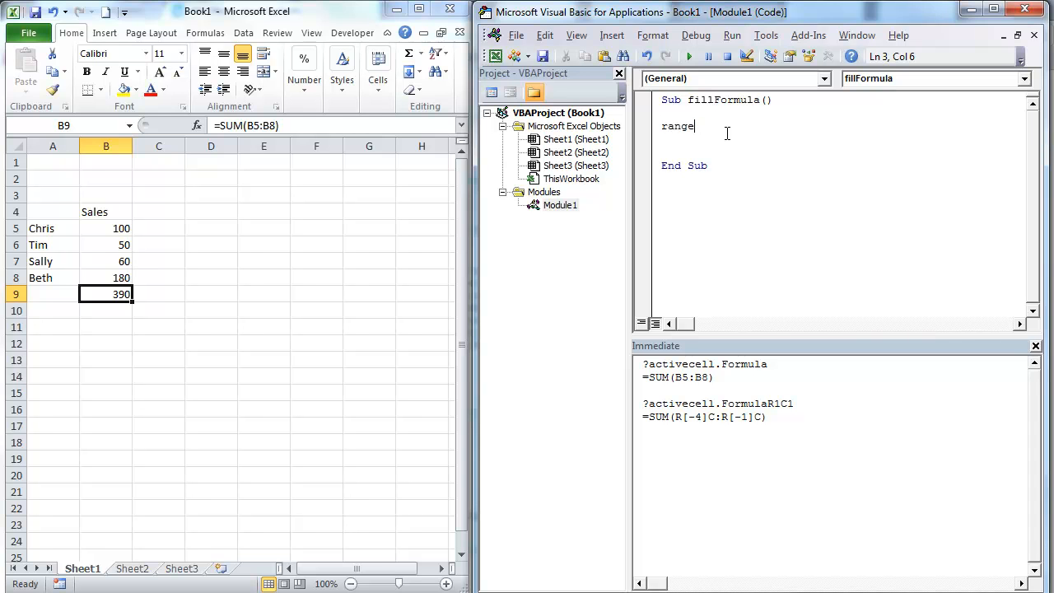
type("(\"")
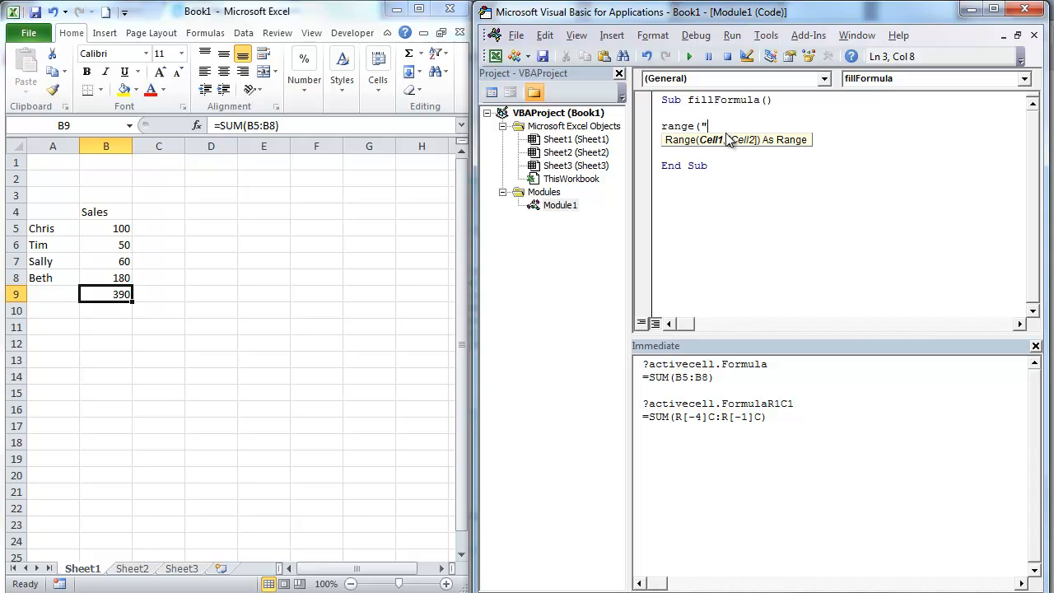
type("B(")
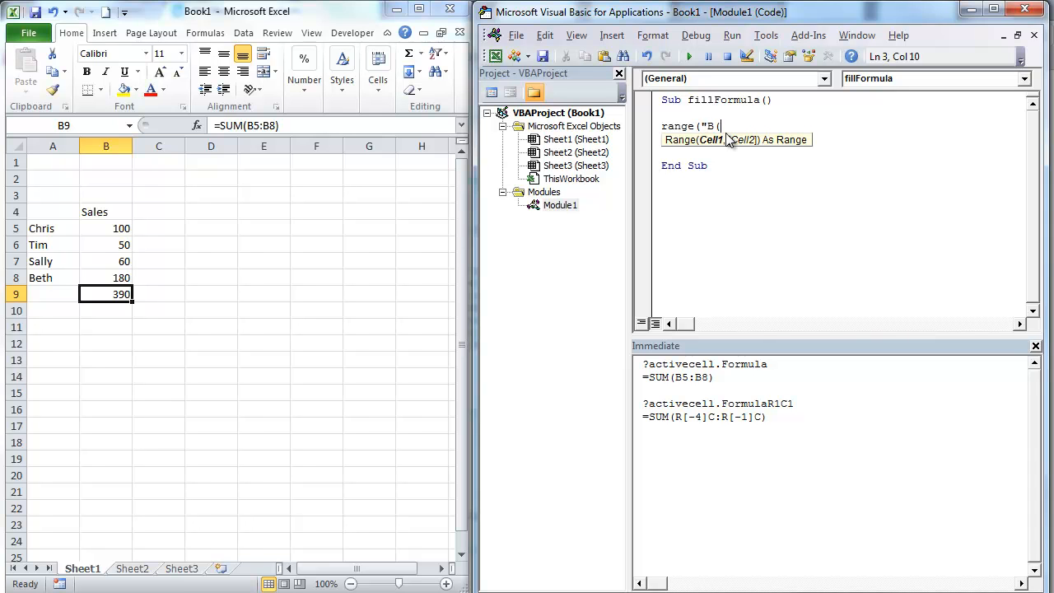
key("Backspace")
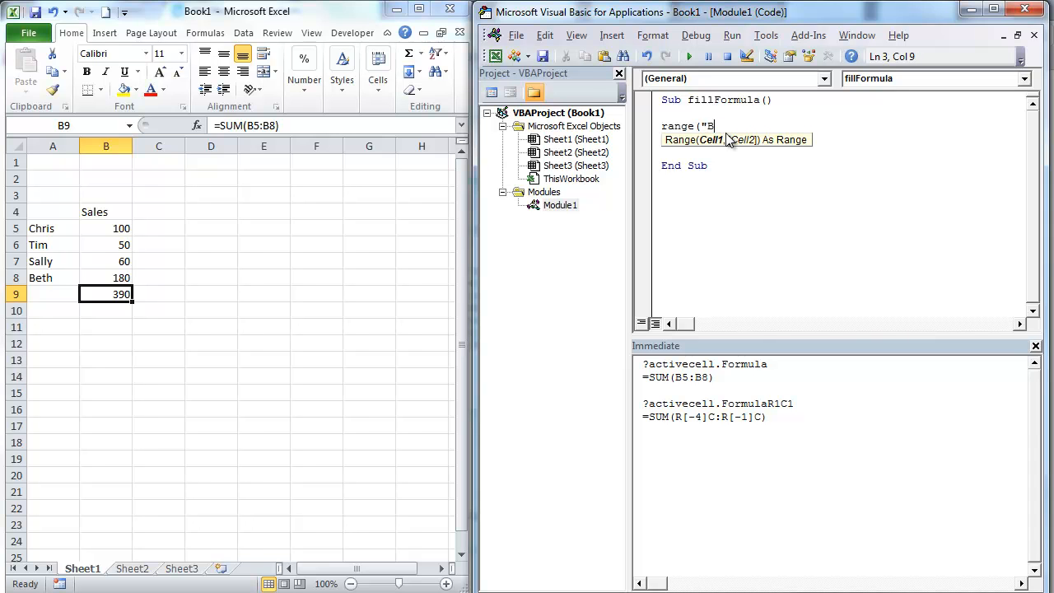
type("9\") =")
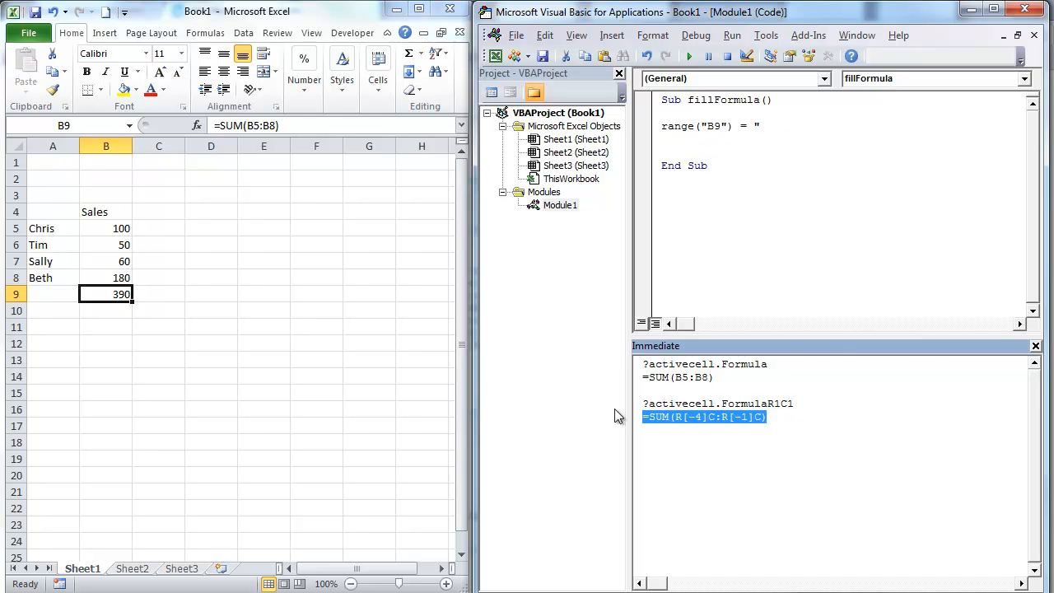
left_click(761, 126)
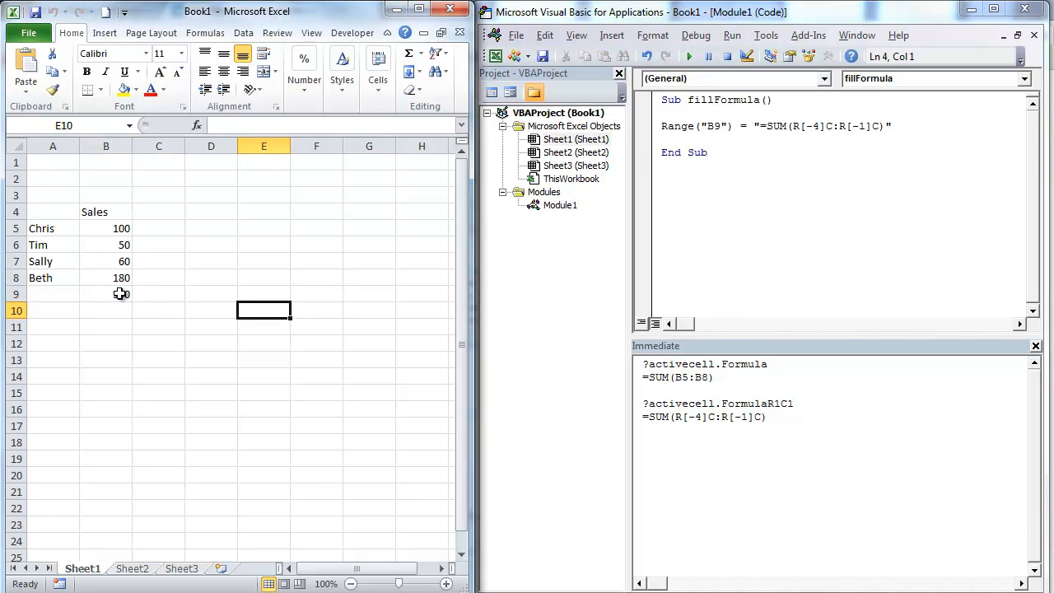
Step: Change the end offset to R[-2]C, run the macro, and confirm B9 shows 210
left_click(687, 56)
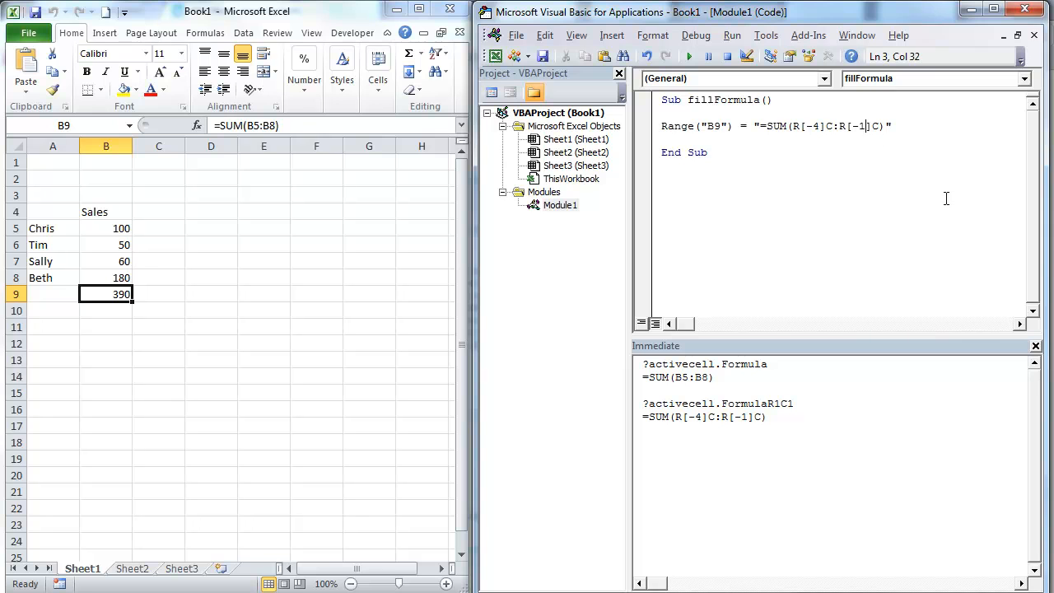
type("=")
type("2")
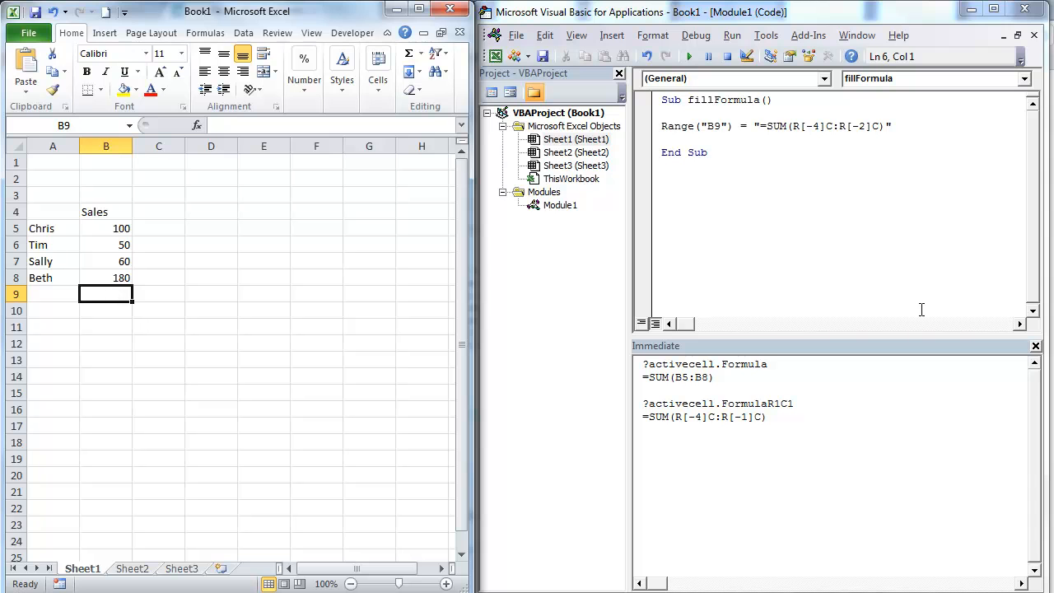
left_click_drag(105, 228, 106, 261)
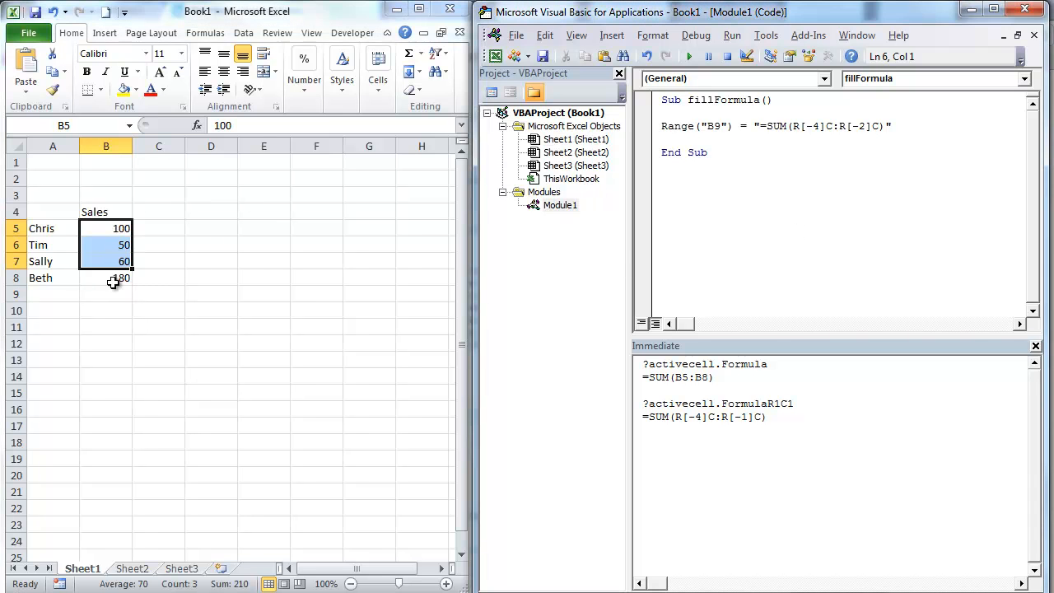
left_click(105, 294)
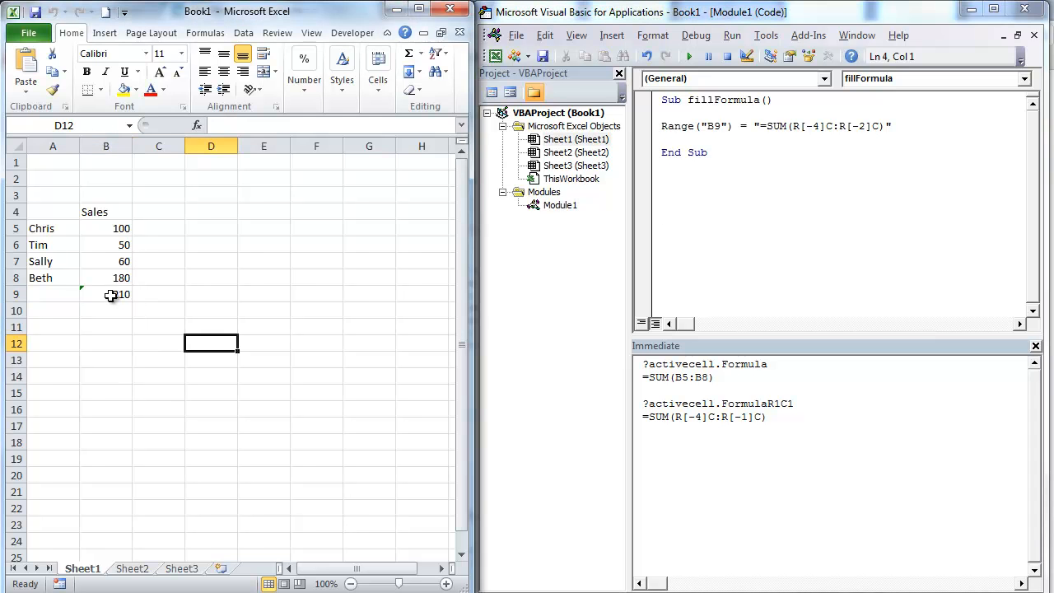
left_click(105, 294)
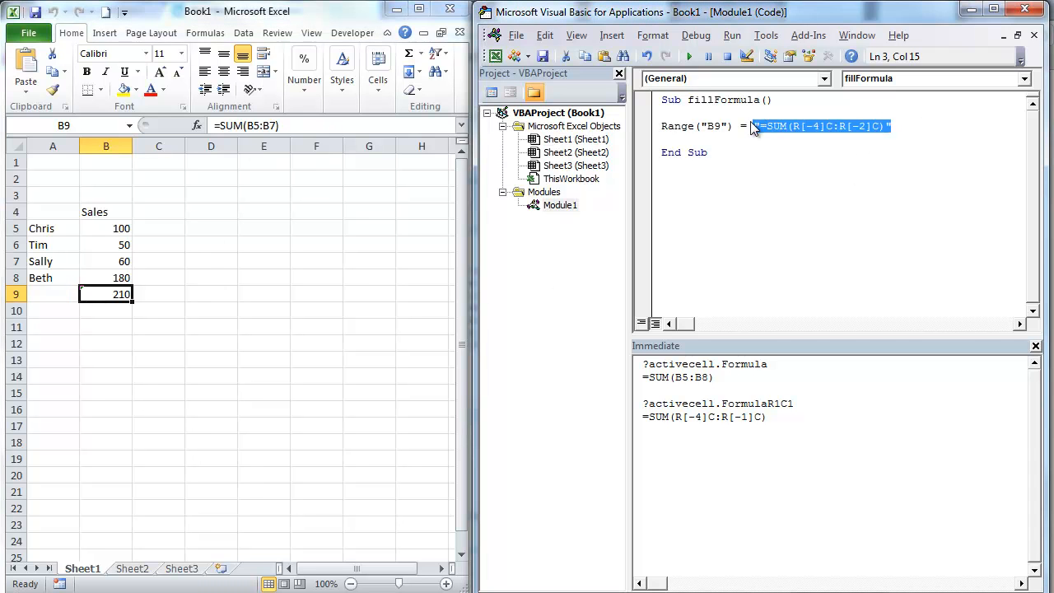
Step: Replace the R1C1 string with "=SUM(B5:B8)" and run the macro, putting 390 in B9
key("Delete")
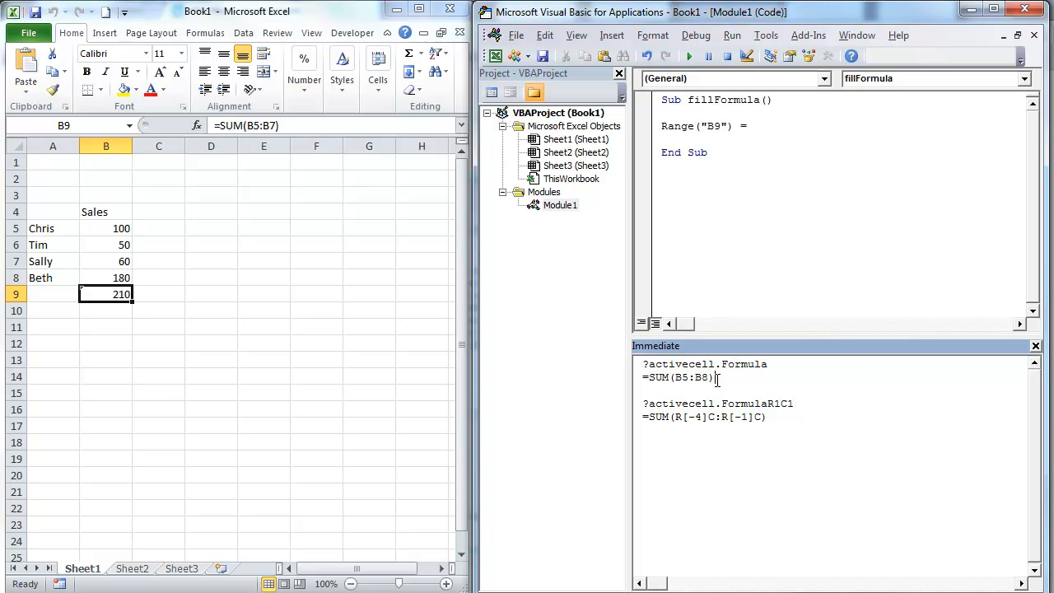
left_click_drag(643, 377, 714, 377)
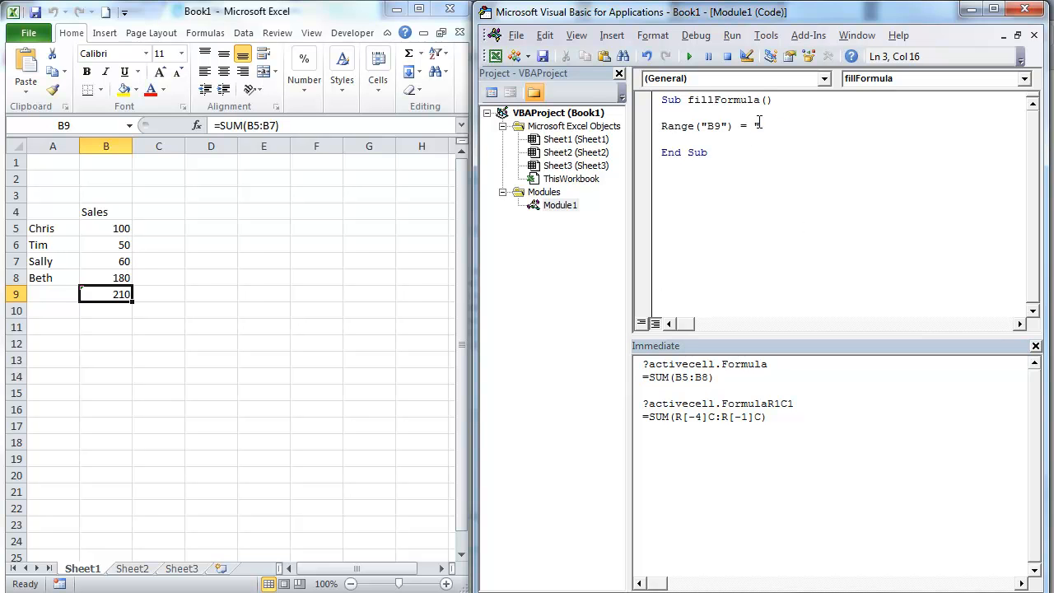
type("\"=SUM(B5:B8)\"")
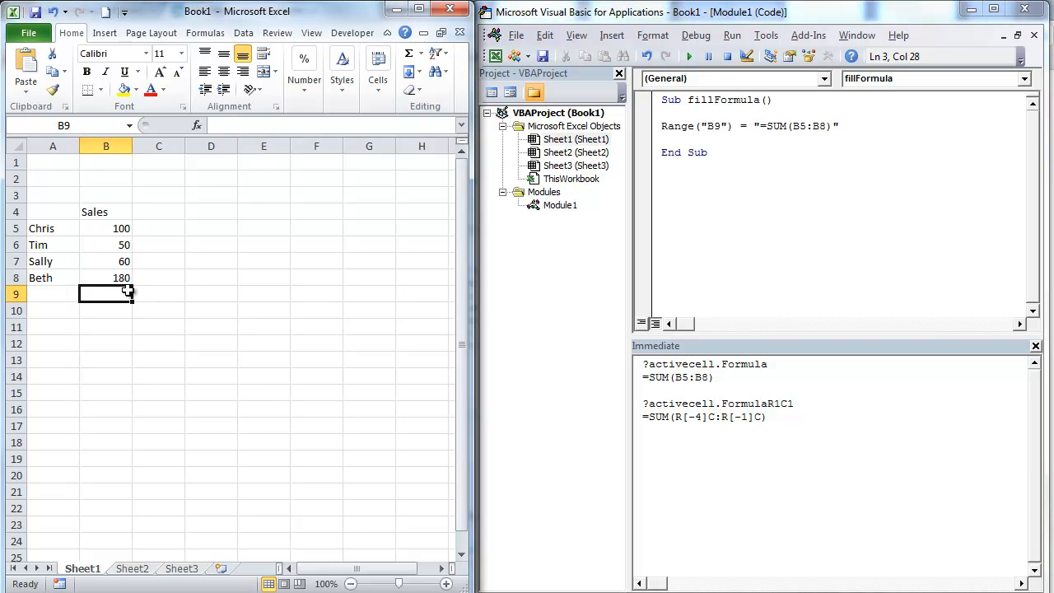
mouse_move(957, 244)
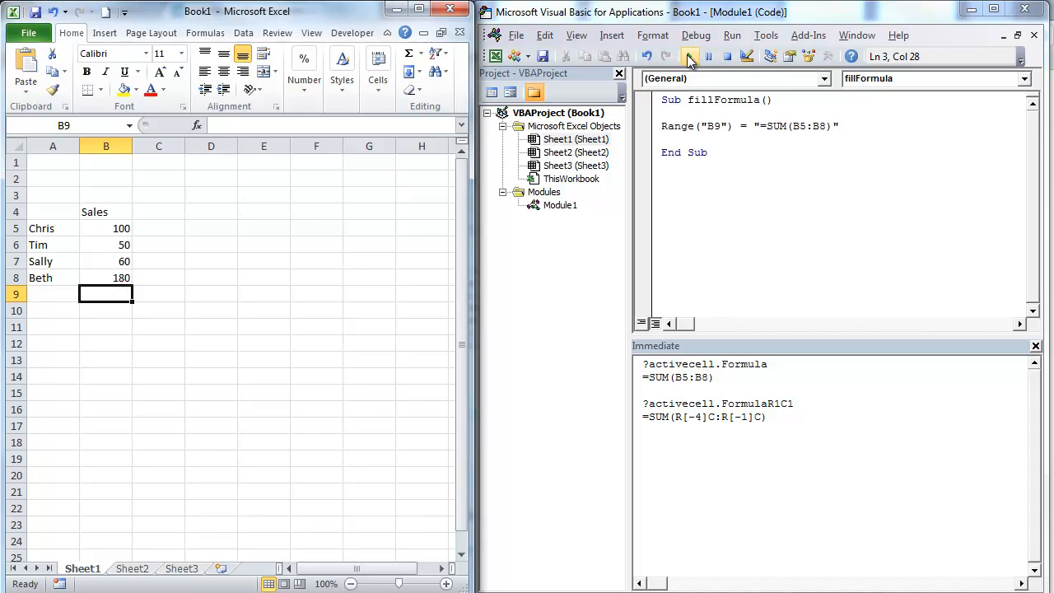
left_click(689, 56)
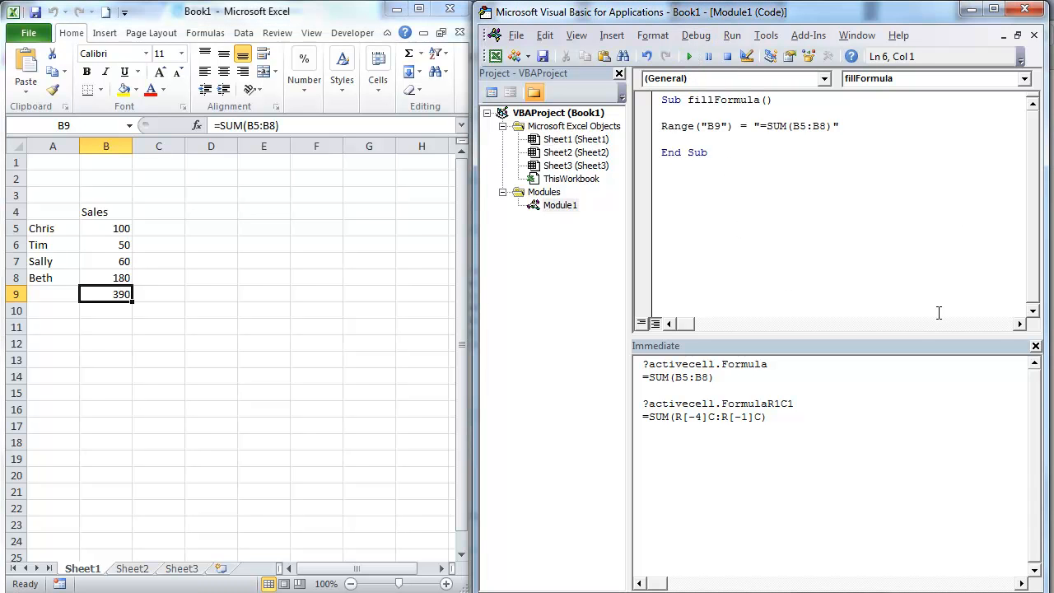
mouse_move(828, 526)
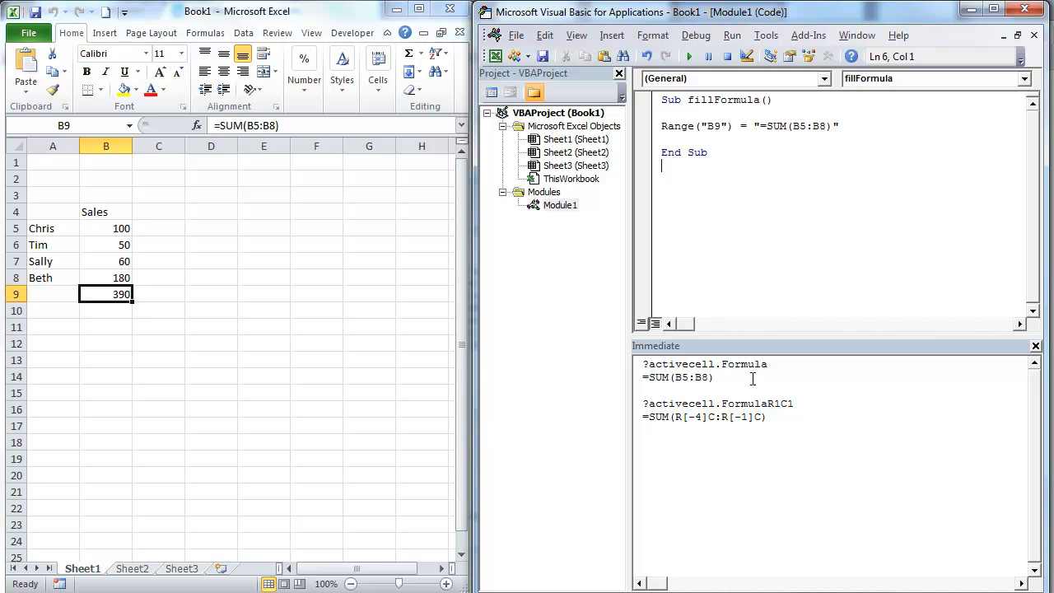
mouse_move(783, 431)
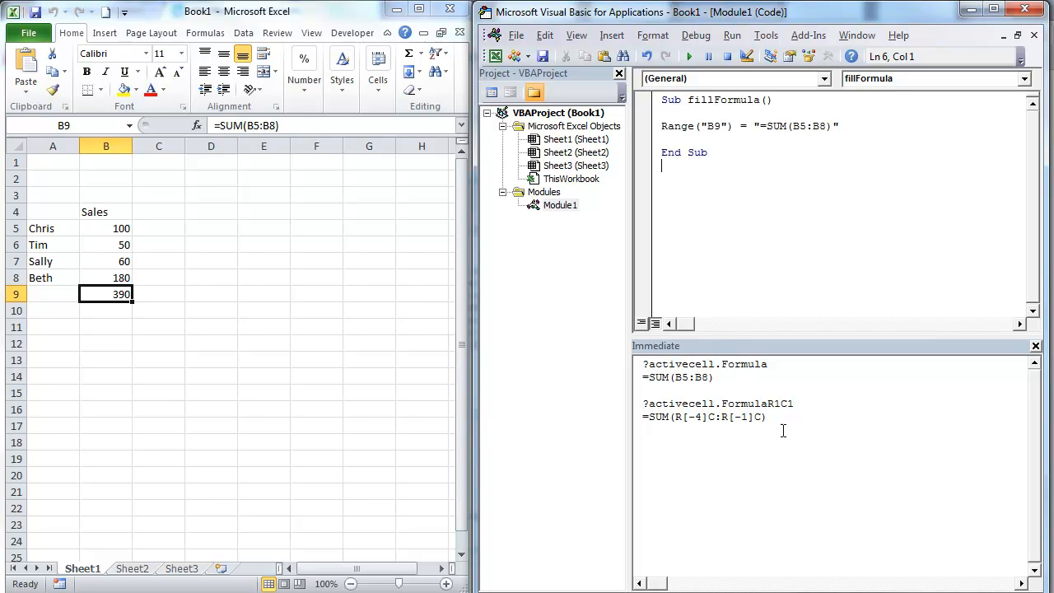
mouse_move(752, 441)
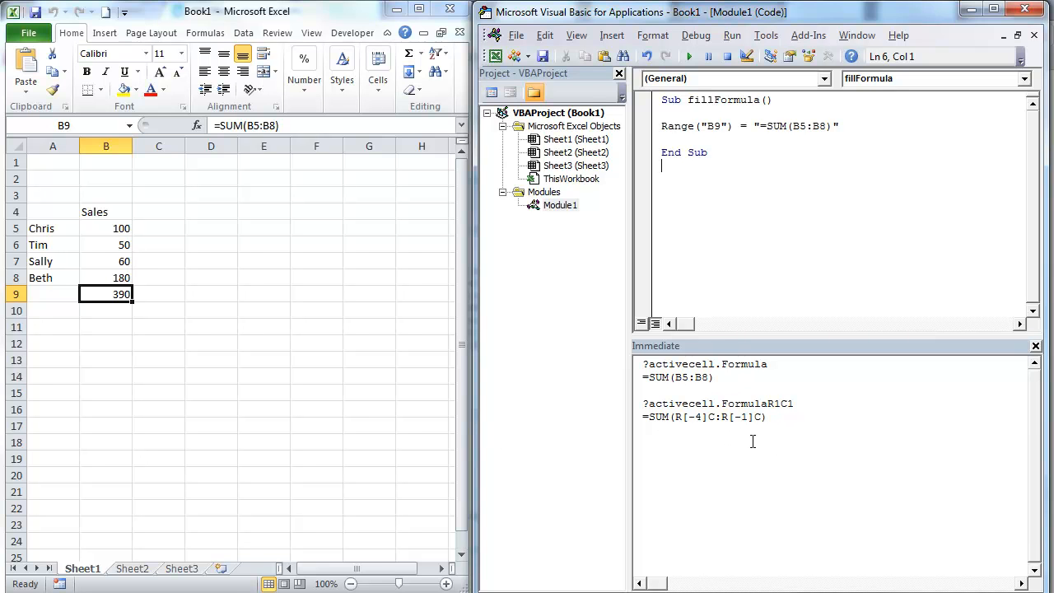